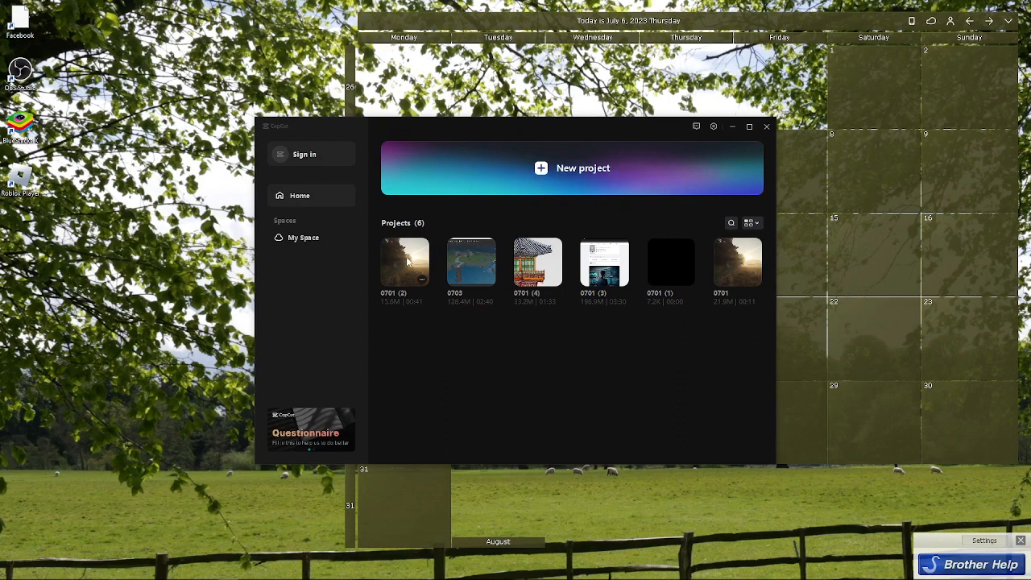
Open the 0701 (2) project from the CapCut home screen into the editor.
{"action": "double_click", "coordinate": [406, 261]}
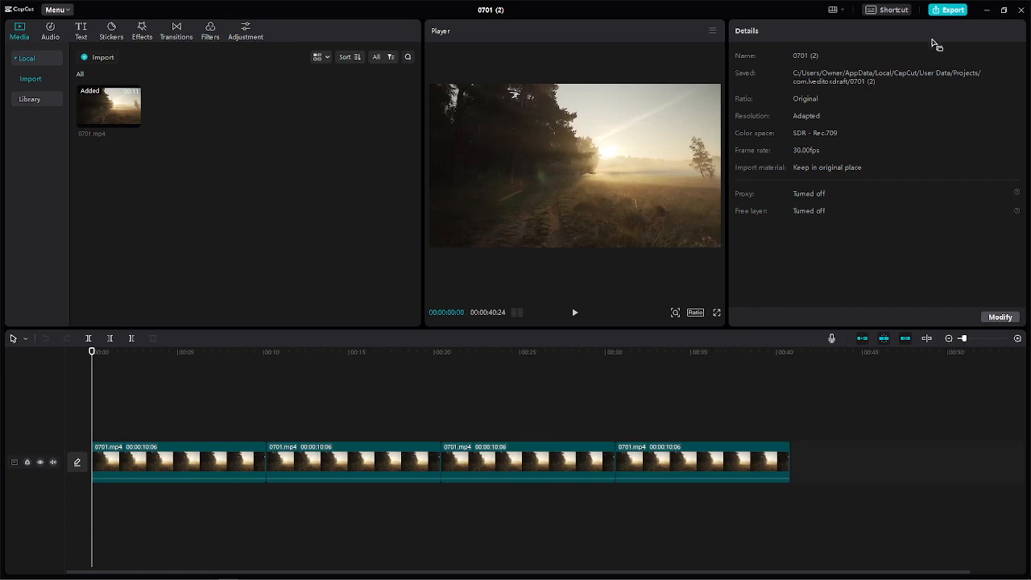
{"action": "mouse_move", "coordinate": [954, 10]}
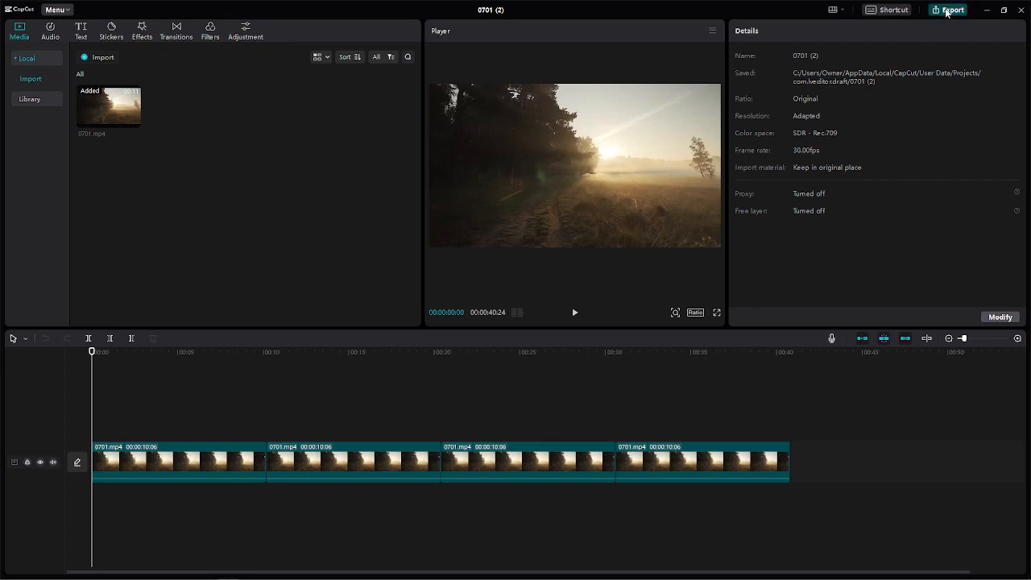
Set the export destination of 0701 (2) to This PC > Videos, keeping 1080p MP4 at 30fps.
{"action": "left_click", "coordinate": [953, 10]}
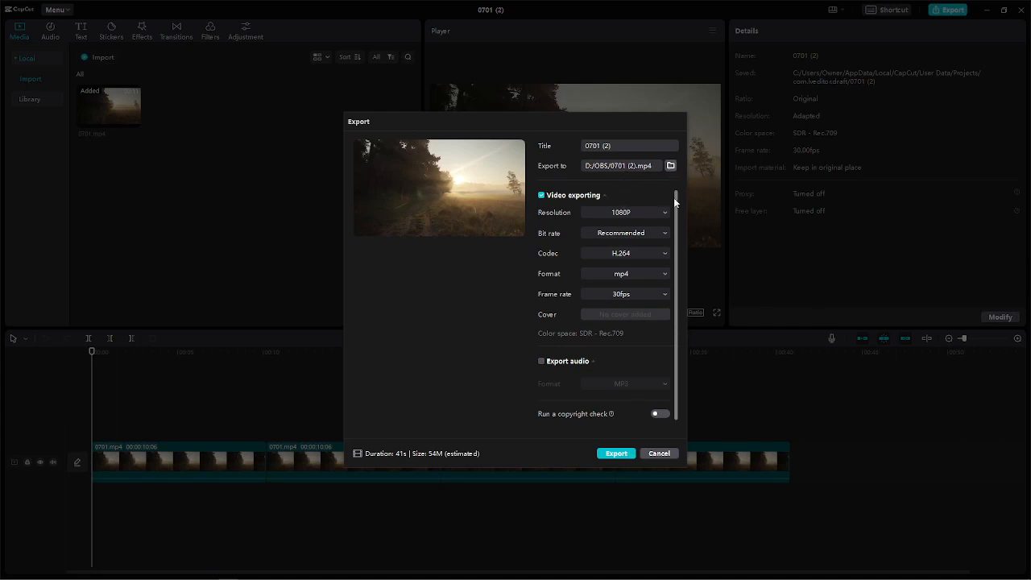
{"action": "mouse_move", "coordinate": [576, 373]}
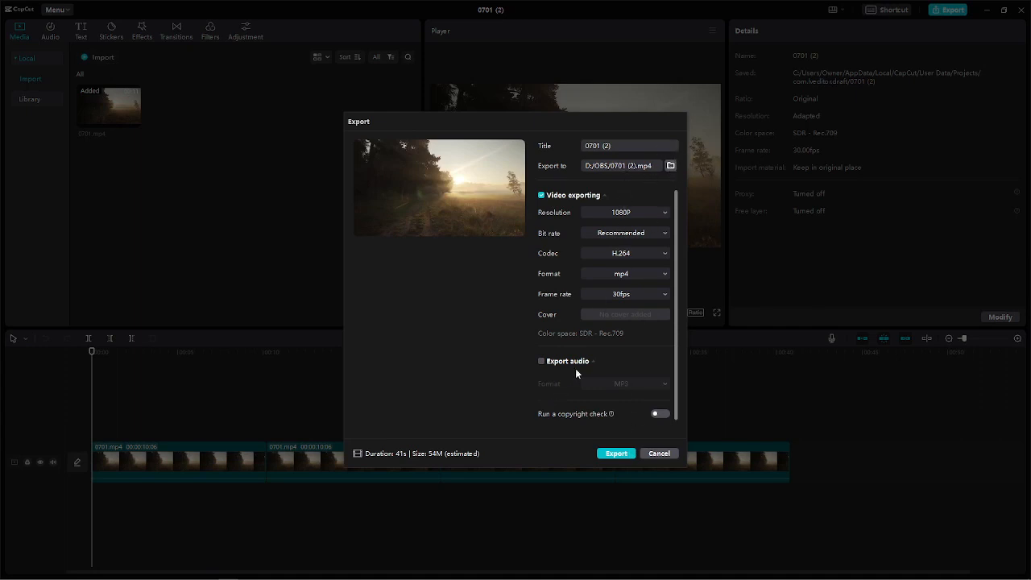
{"action": "left_click", "coordinate": [670, 164]}
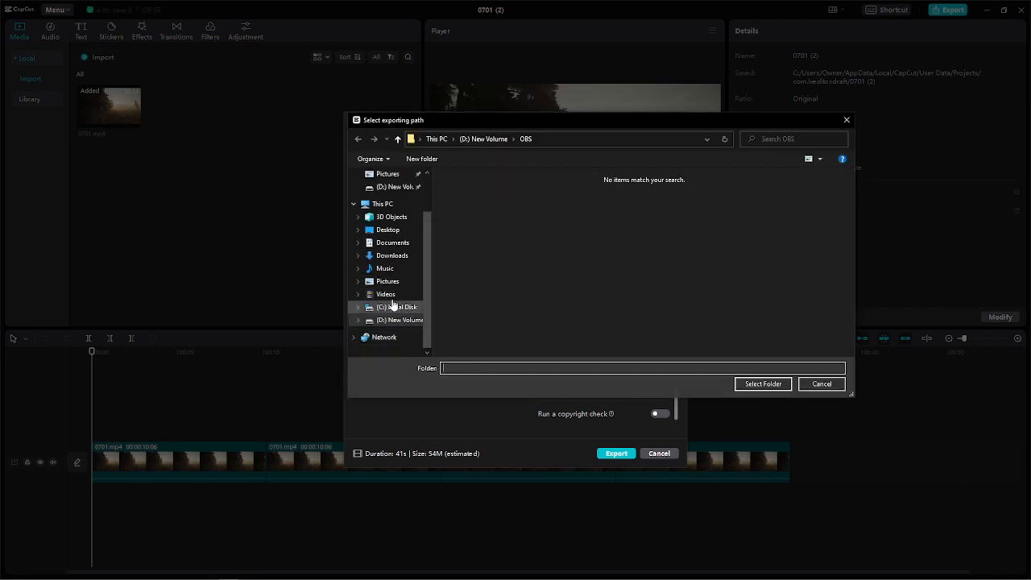
{"action": "left_click", "coordinate": [386, 293]}
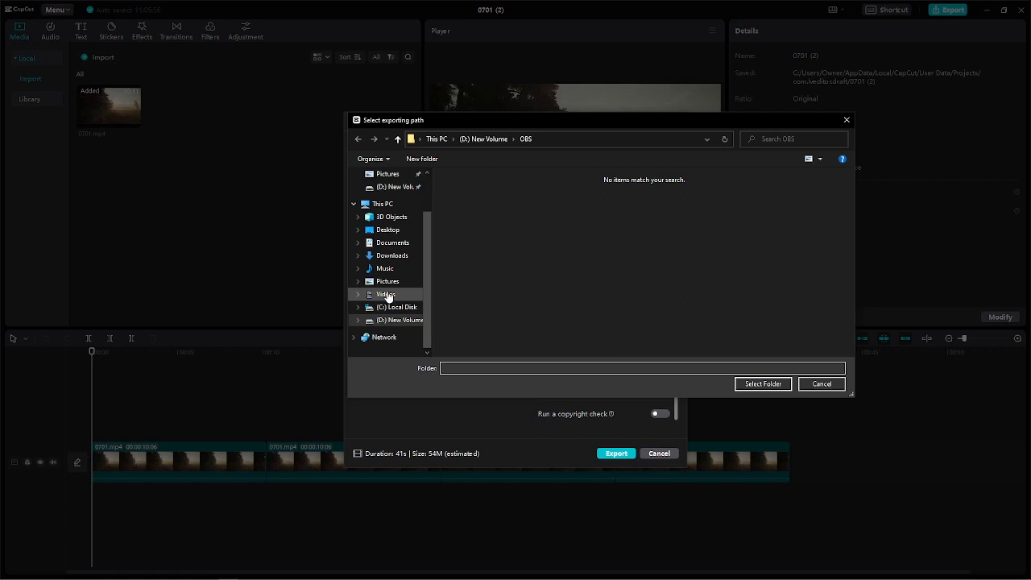
{"action": "left_click", "coordinate": [386, 293]}
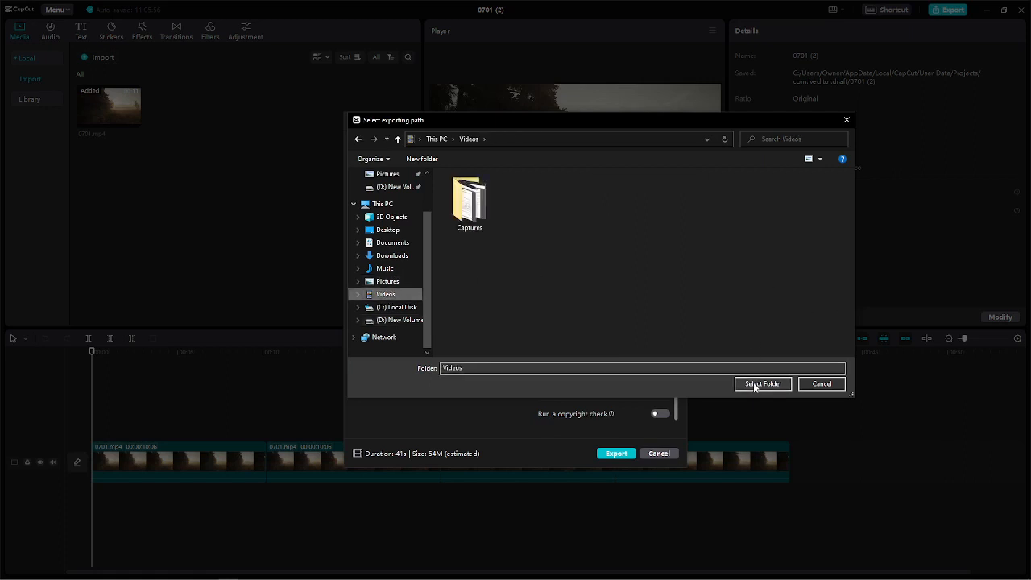
{"action": "left_click", "coordinate": [761, 383]}
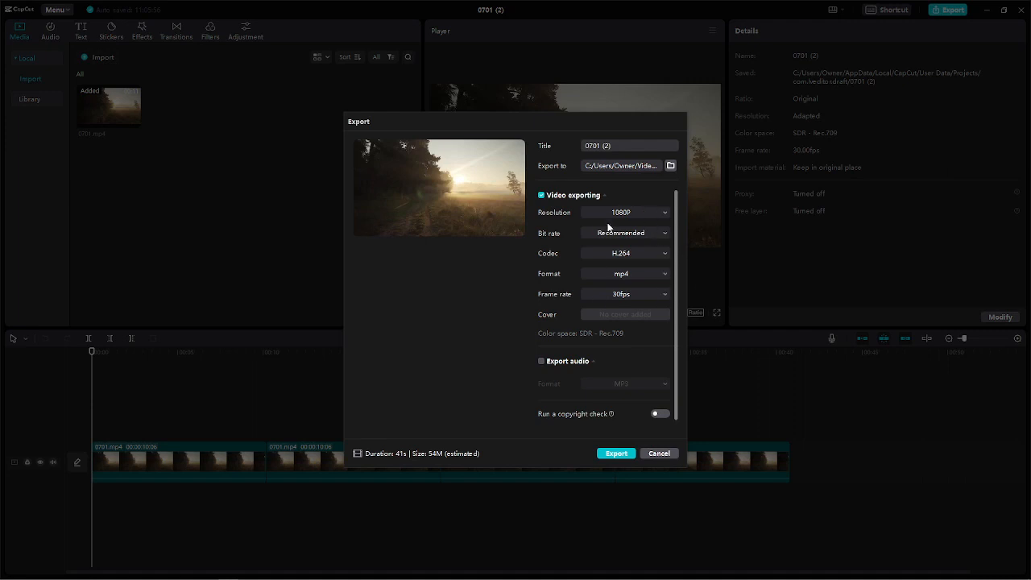
{"action": "mouse_move", "coordinate": [598, 315]}
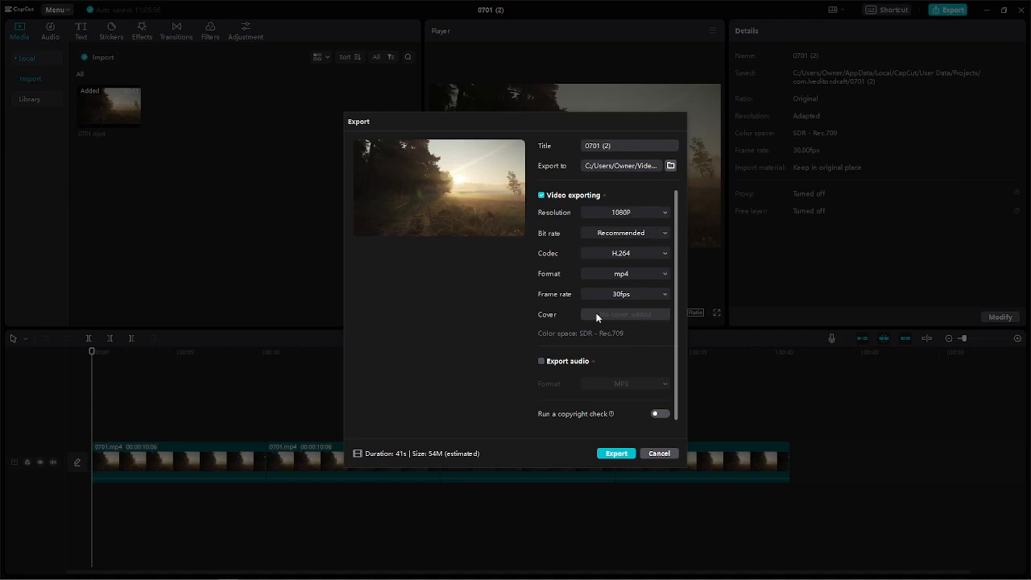
{"action": "mouse_move", "coordinate": [567, 277]}
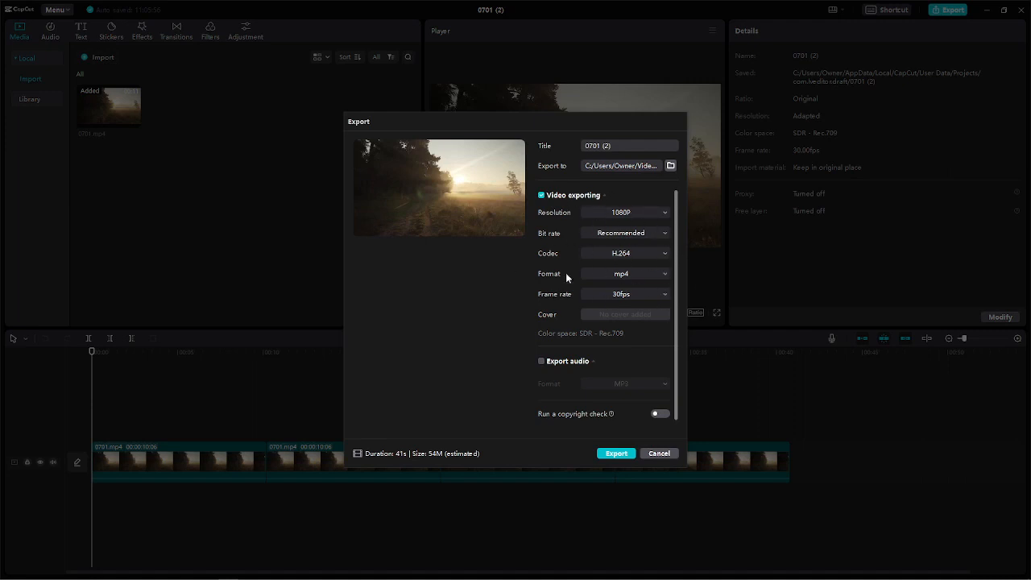
{"action": "mouse_move", "coordinate": [662, 267]}
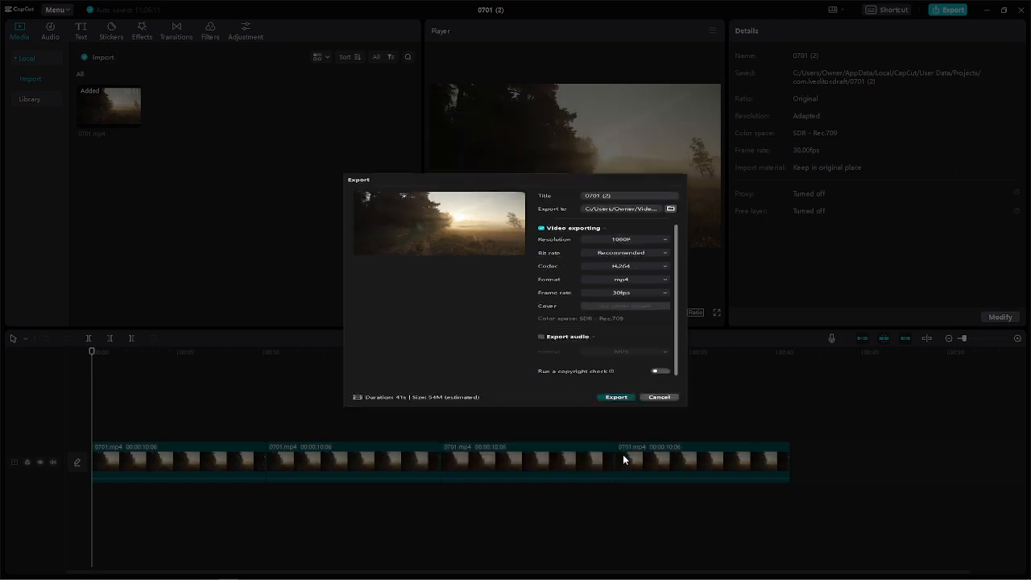
Start exporting the 0701 (2) video as a 1080p MP4 into Videos.
{"action": "left_click", "coordinate": [615, 396]}
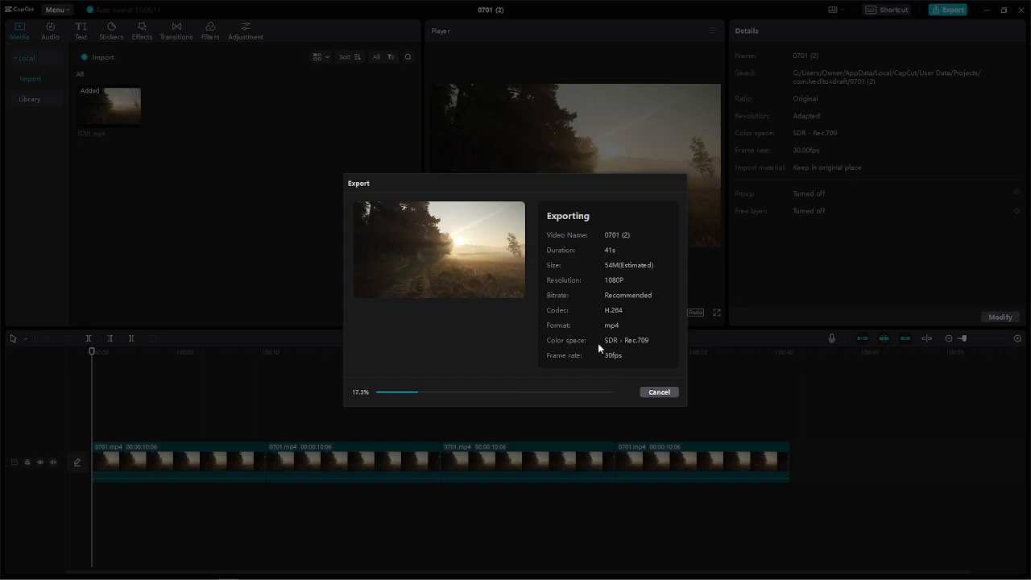
{"action": "mouse_move", "coordinate": [643, 353]}
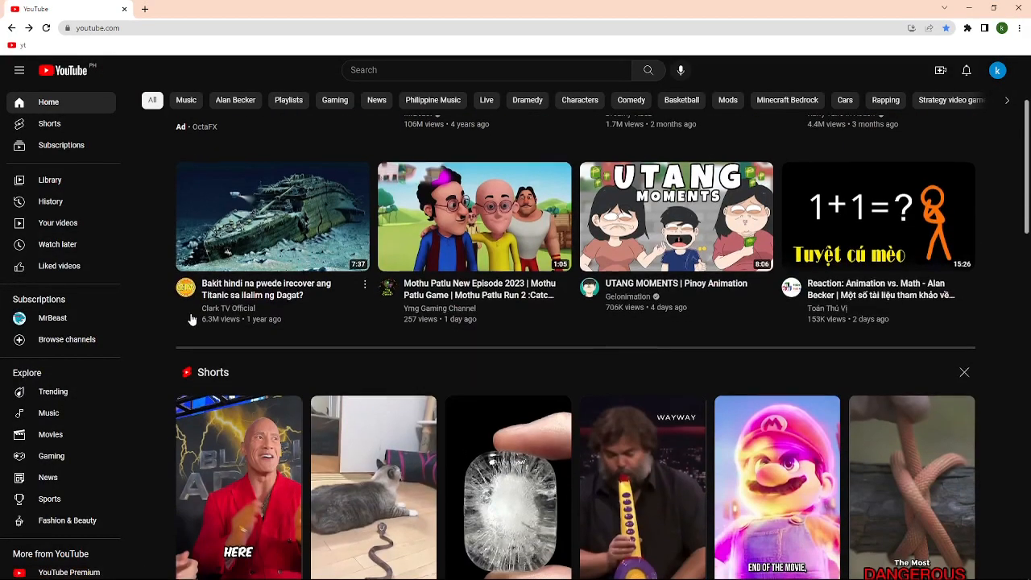
From youtube.com's Create menu choose Upload video so the Studio upload dialog appears.
{"action": "scroll", "scroll_direction": "down", "scroll_amount": 3}
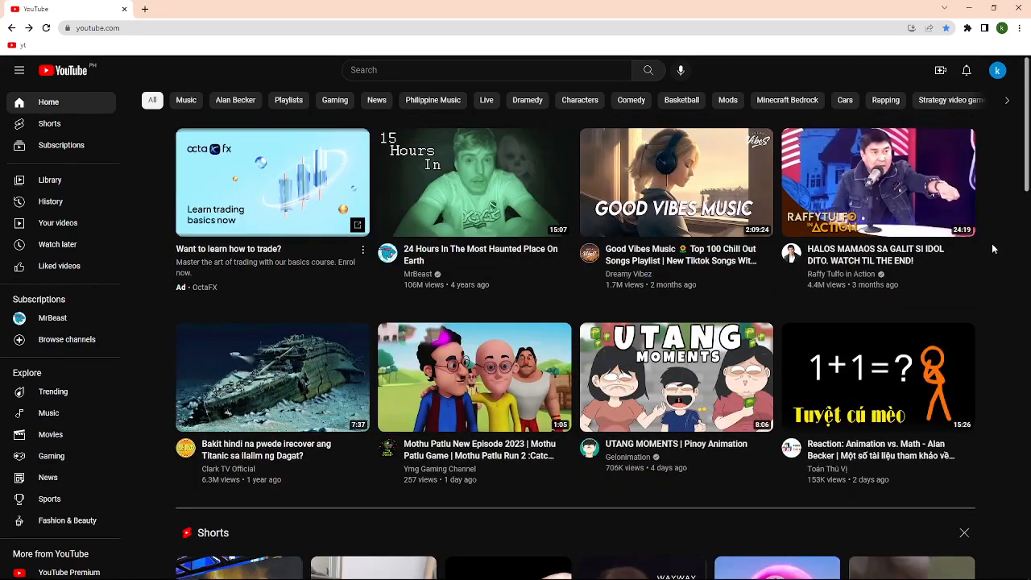
{"action": "scroll", "scroll_direction": "down", "scroll_amount": 3}
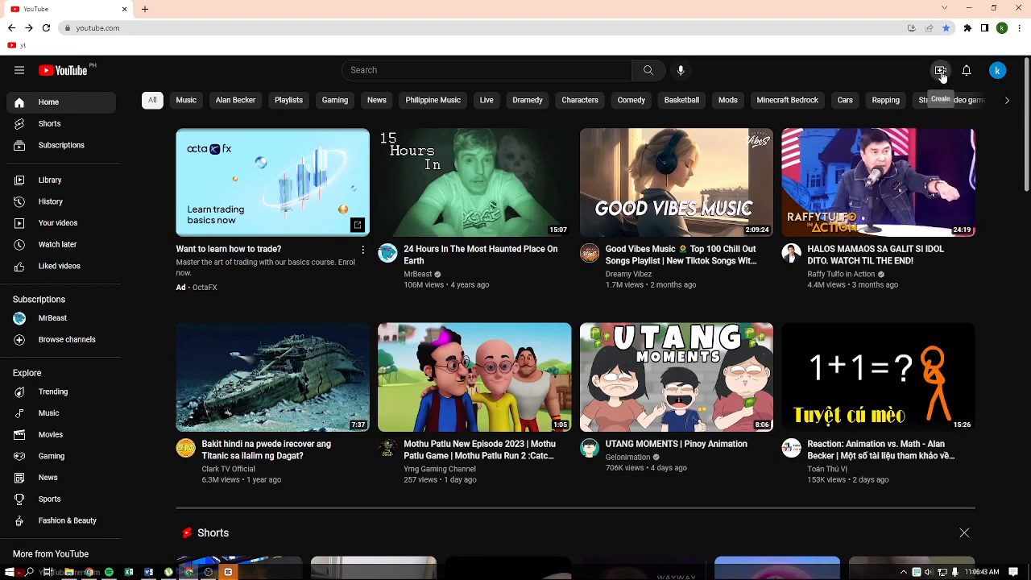
{"action": "left_click", "coordinate": [941, 71]}
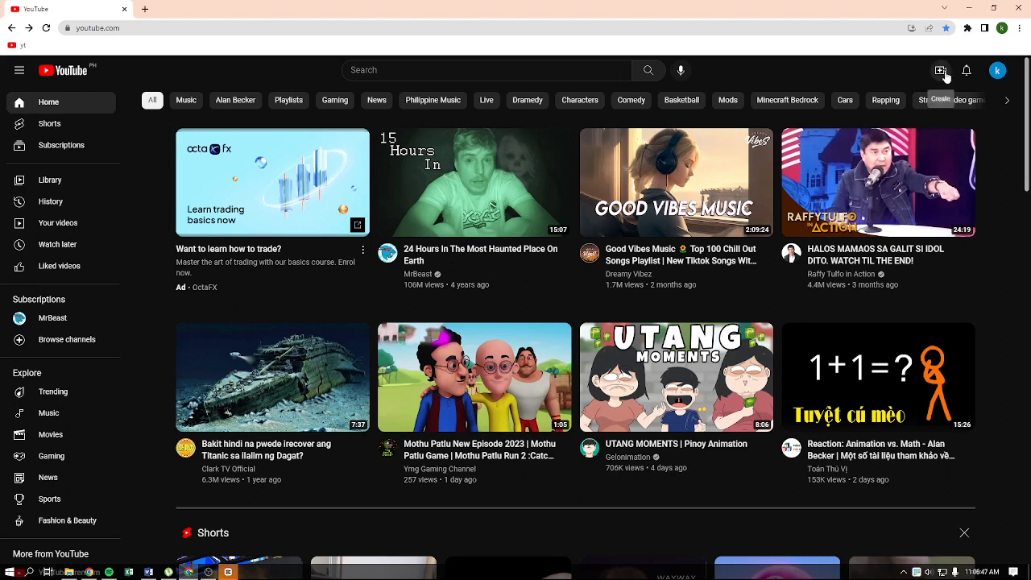
{"action": "left_click", "coordinate": [940, 71]}
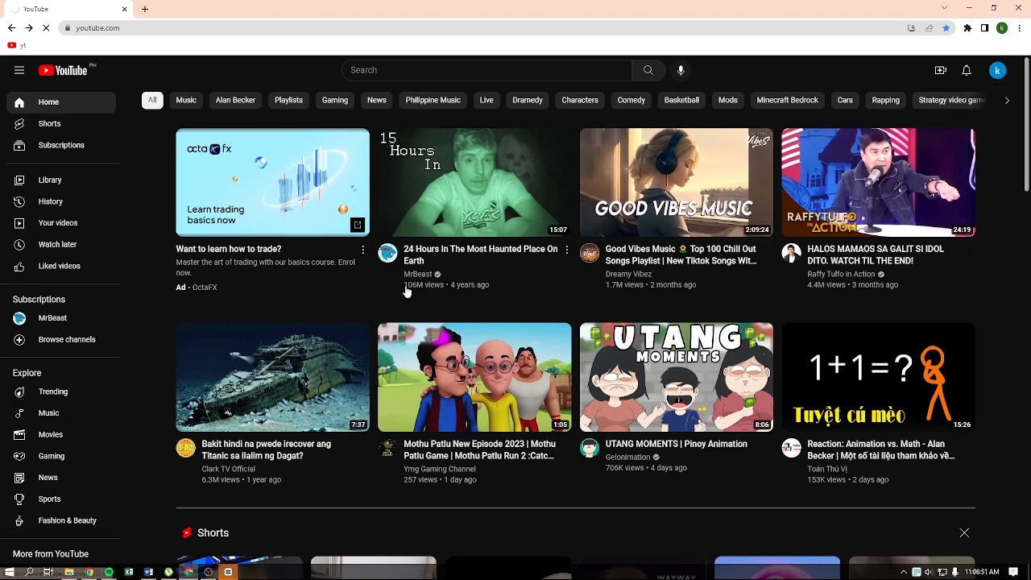
{"action": "left_click", "coordinate": [964, 71]}
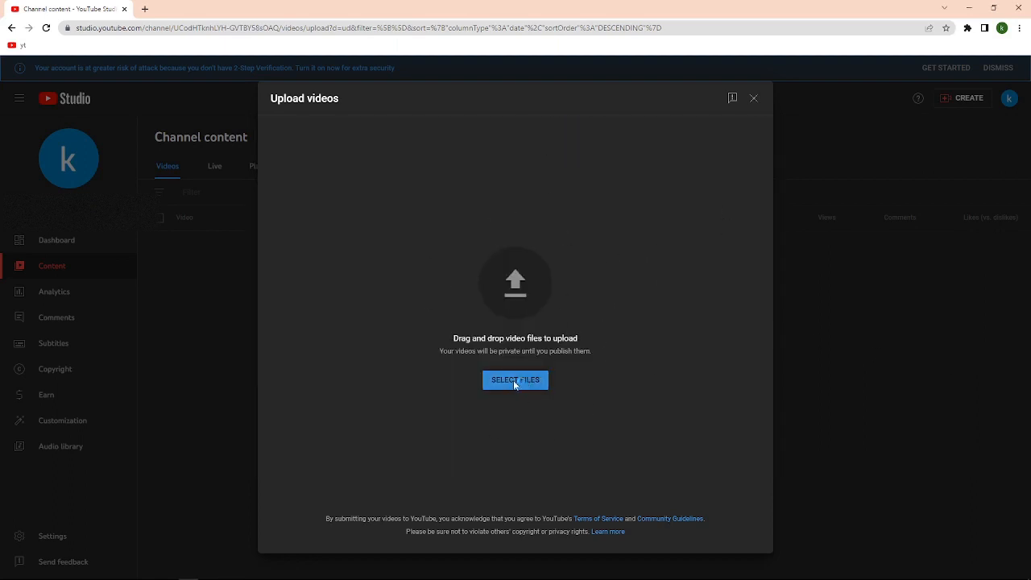
Use SELECT FILES to bring up the computer's file-open window.
{"action": "left_click", "coordinate": [515, 380]}
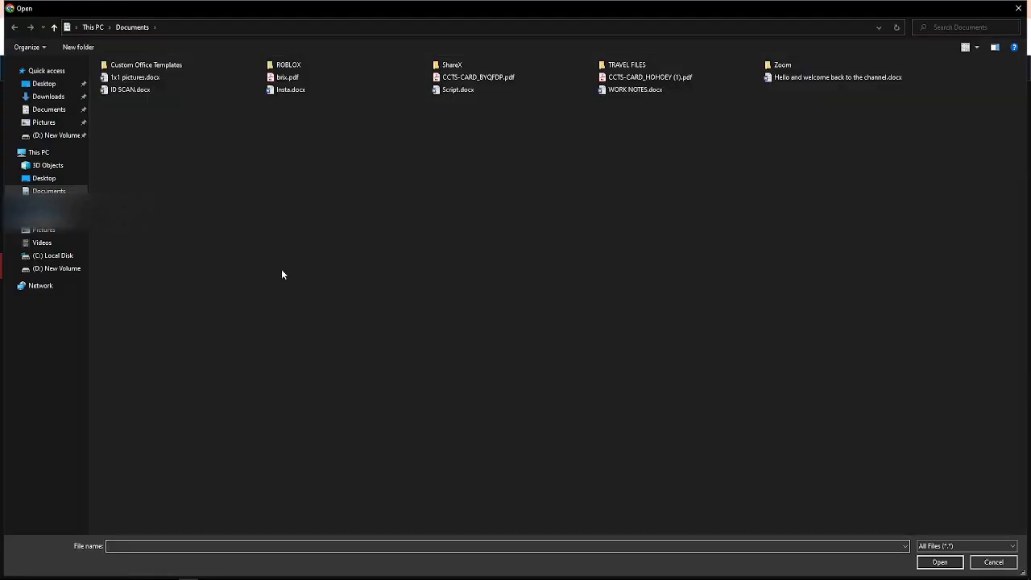
Choose 0701 (2).mp4 from the Videos folder as the file to upload.
{"action": "left_click", "coordinate": [42, 241]}
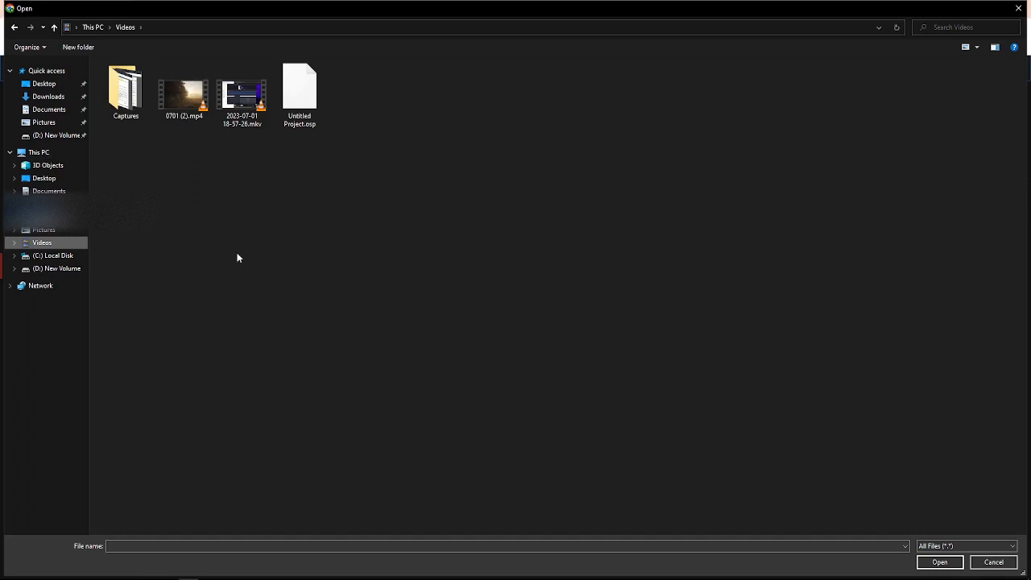
{"action": "left_click", "coordinate": [184, 91]}
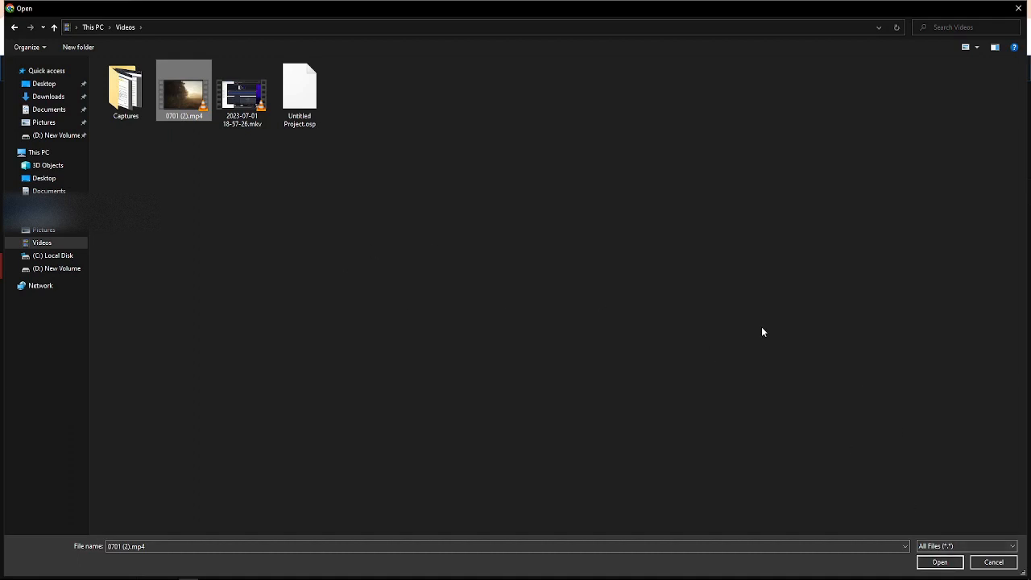
{"action": "mouse_move", "coordinate": [180, 101]}
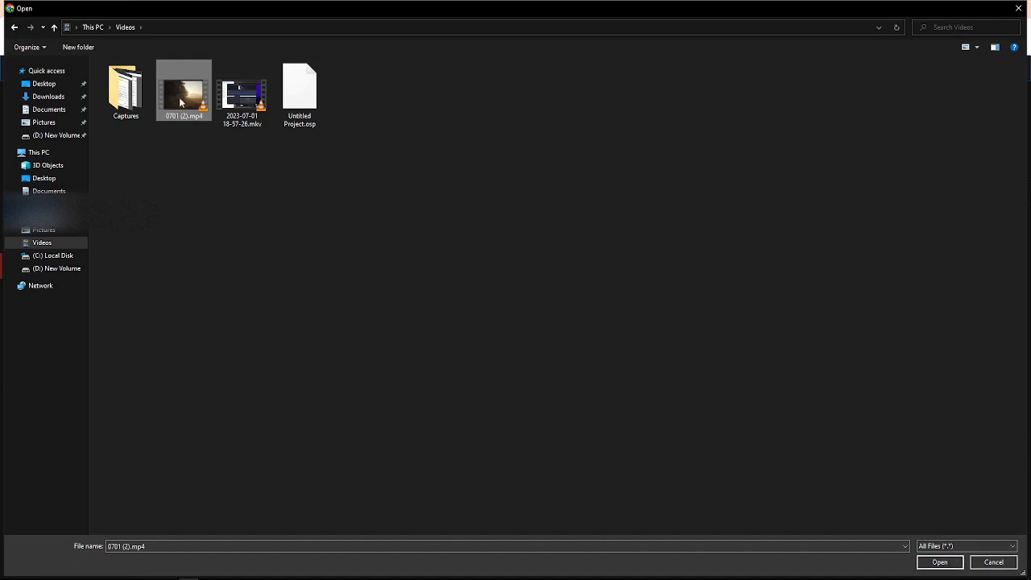
{"action": "left_click", "coordinate": [939, 561]}
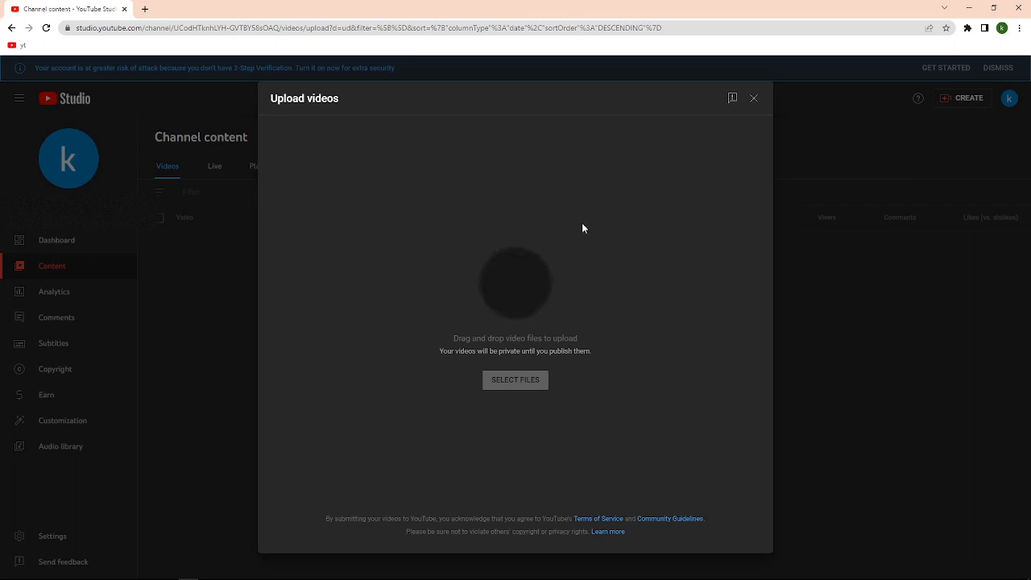
Let the upload details form load, showing the title 0701 2 while uploading.
{"action": "left_click", "coordinate": [515, 380]}
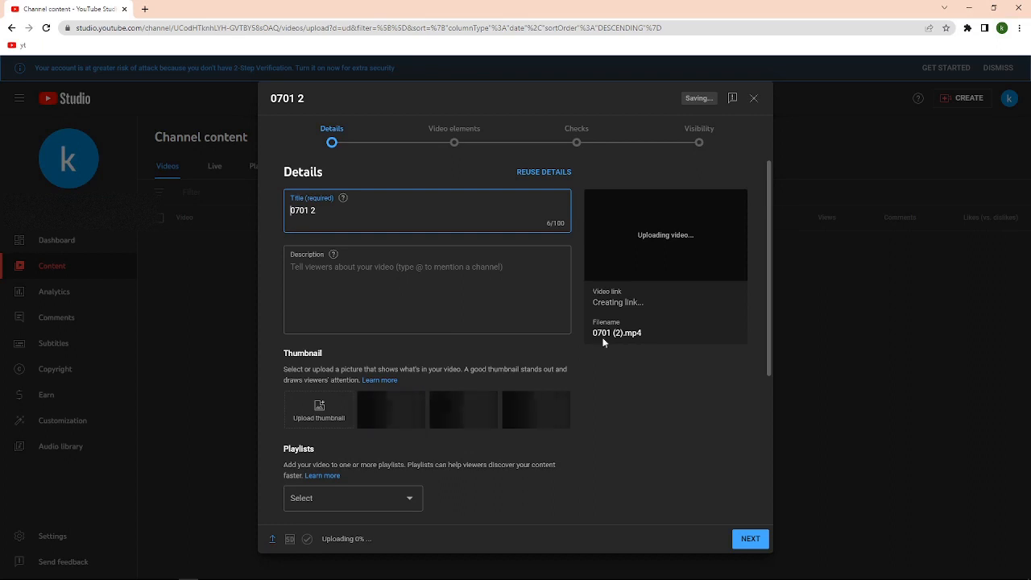
{"action": "scroll", "scroll_direction": "down", "scroll_amount": 3}
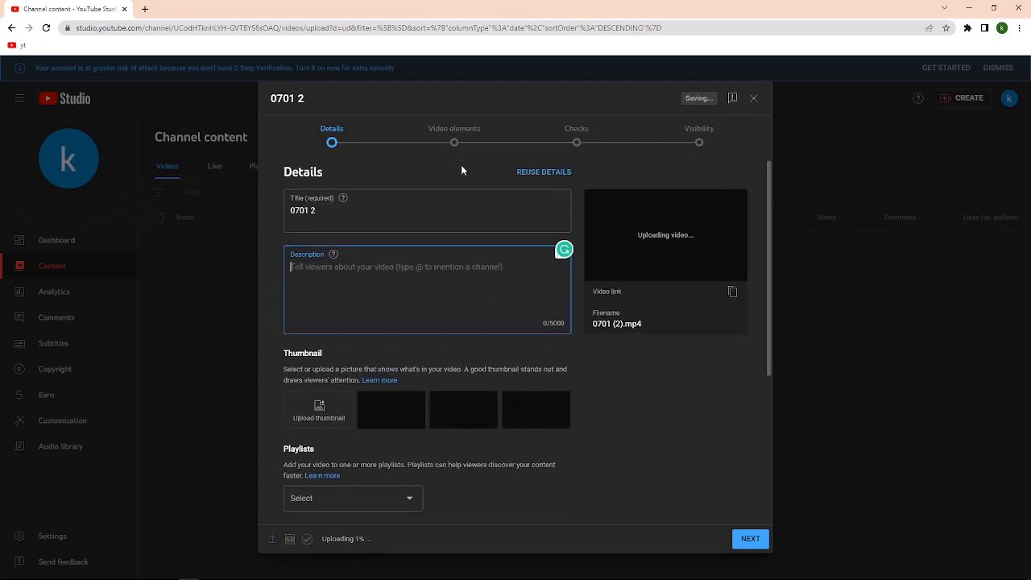
Set the audience to 'Yes, it's made for kids' after first choosing not made for kids.
{"action": "scroll", "scroll_direction": "down", "scroll_amount": 3}
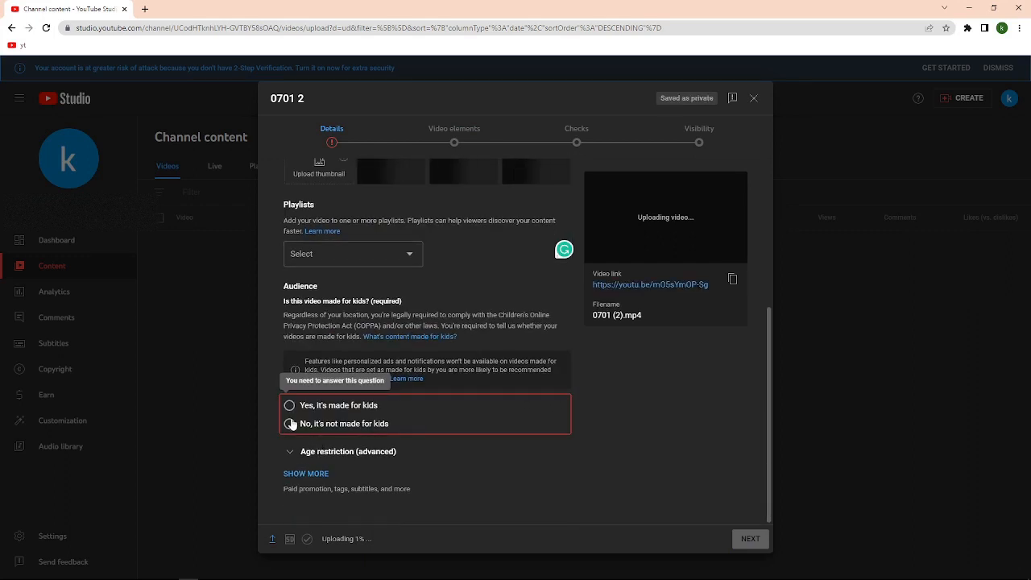
{"action": "left_click", "coordinate": [290, 423]}
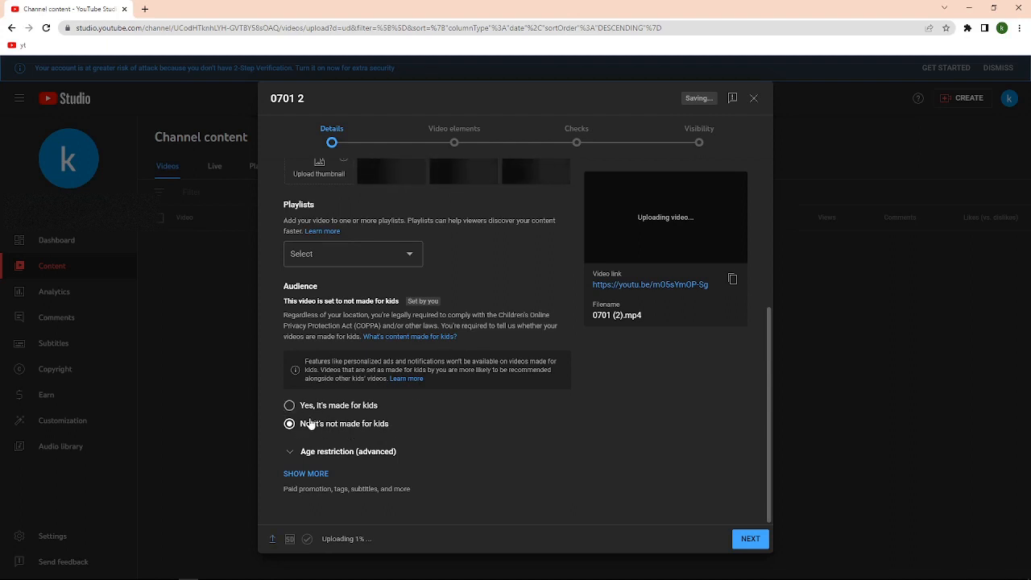
{"action": "left_click", "coordinate": [290, 406]}
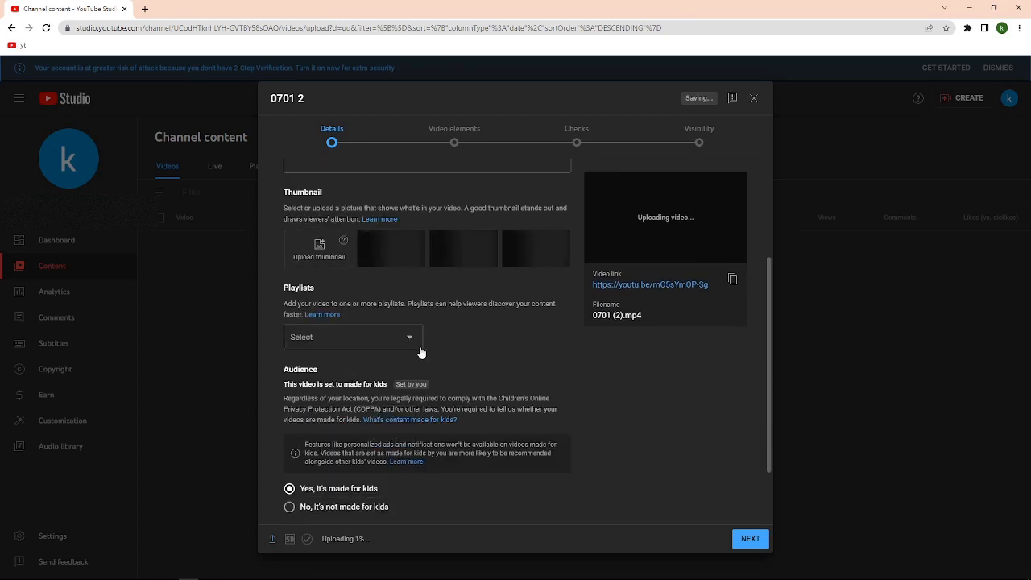
{"action": "scroll", "scroll_direction": "down", "scroll_amount": 3}
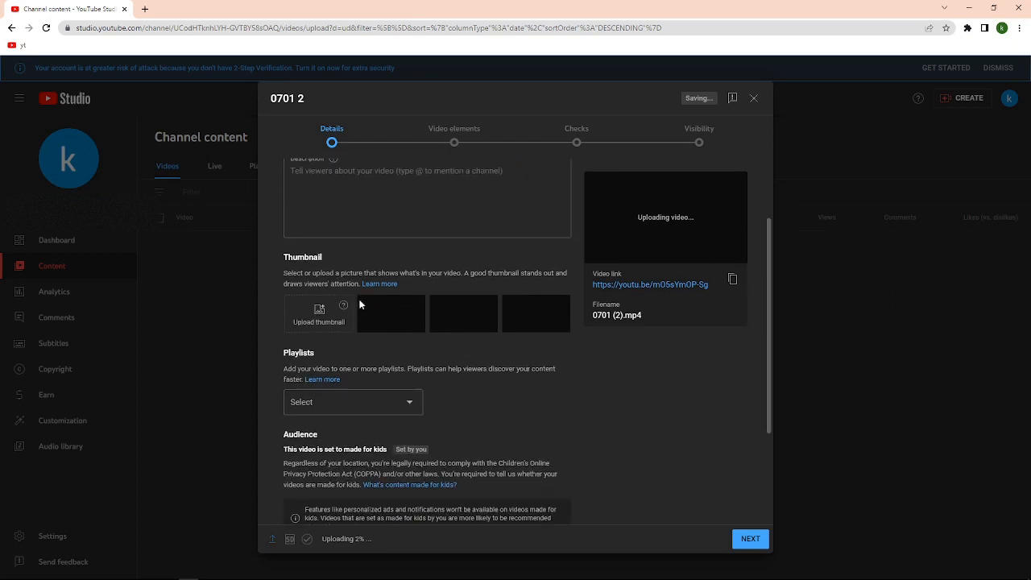
{"action": "scroll", "scroll_direction": "down", "scroll_amount": 3}
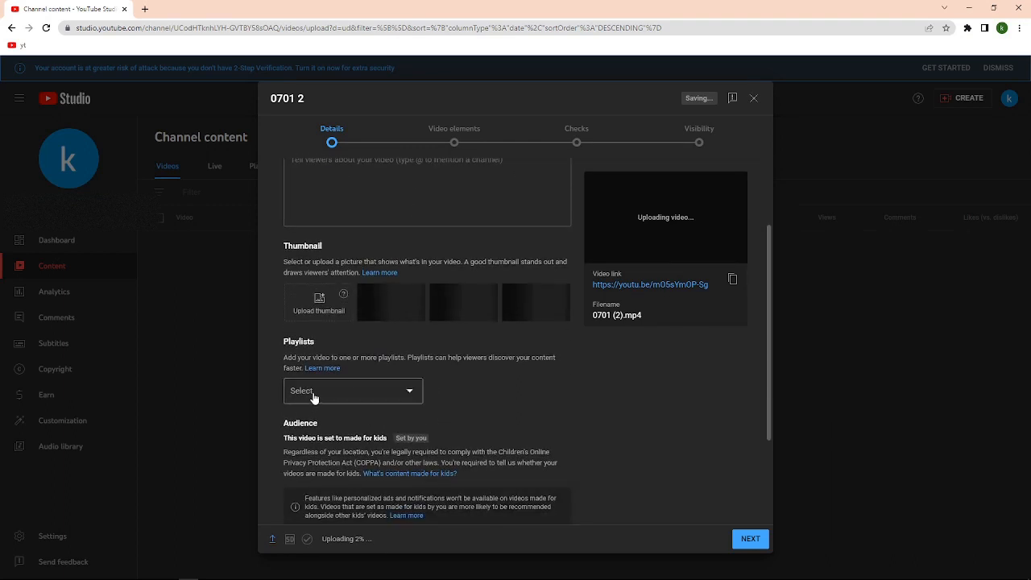
{"action": "scroll", "scroll_direction": "down", "scroll_amount": 3}
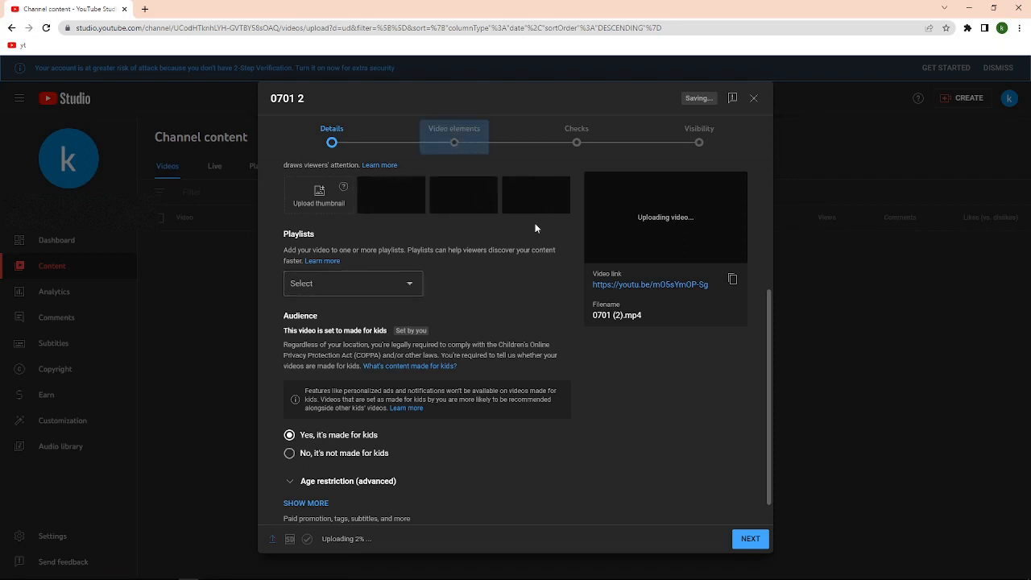
Advance through Video elements to the Checks step and dismiss the 'Introducing checks' tip.
{"action": "left_click", "coordinate": [749, 538]}
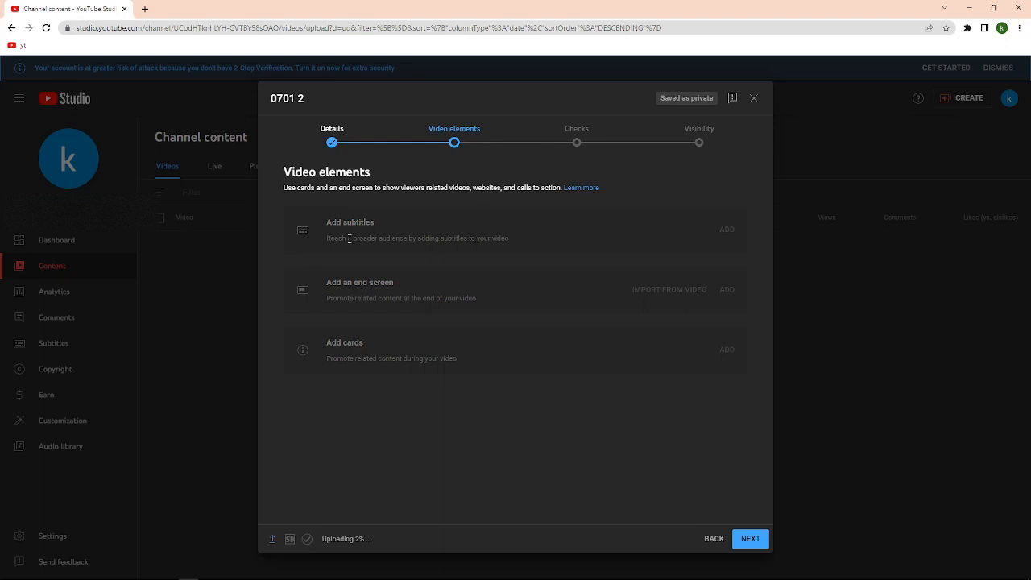
{"action": "mouse_move", "coordinate": [441, 400]}
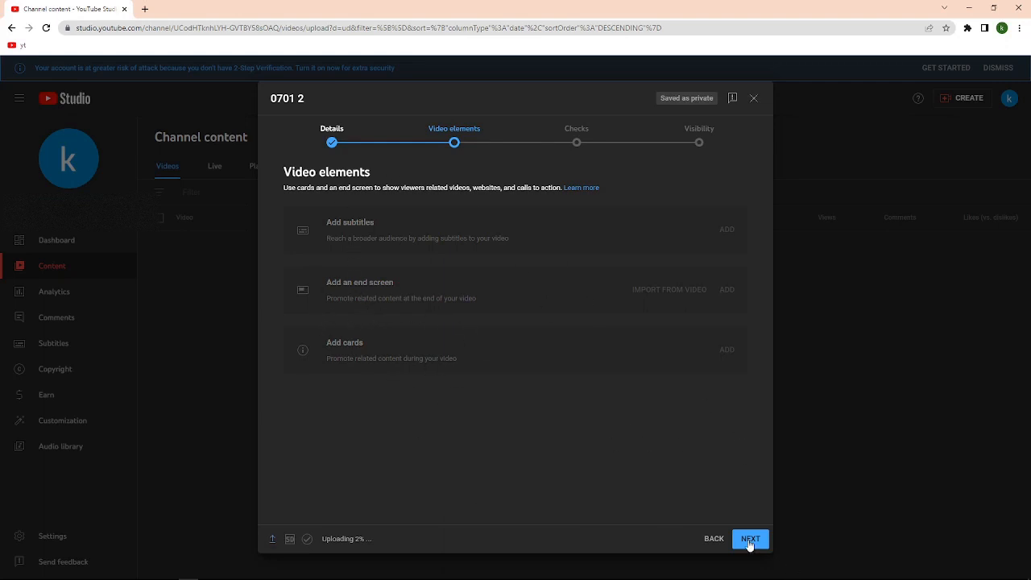
{"action": "left_click", "coordinate": [749, 538]}
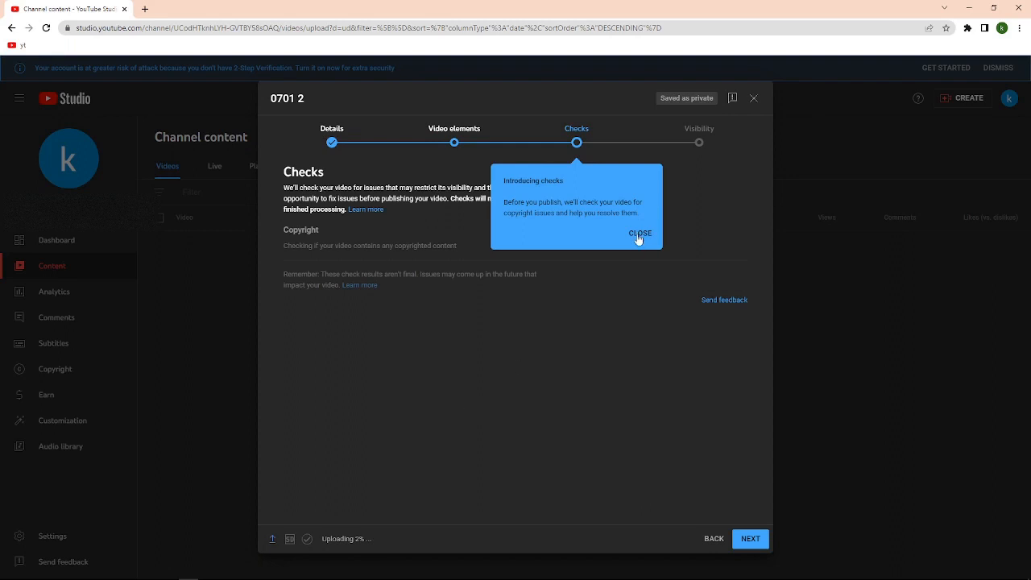
{"action": "left_click", "coordinate": [641, 233]}
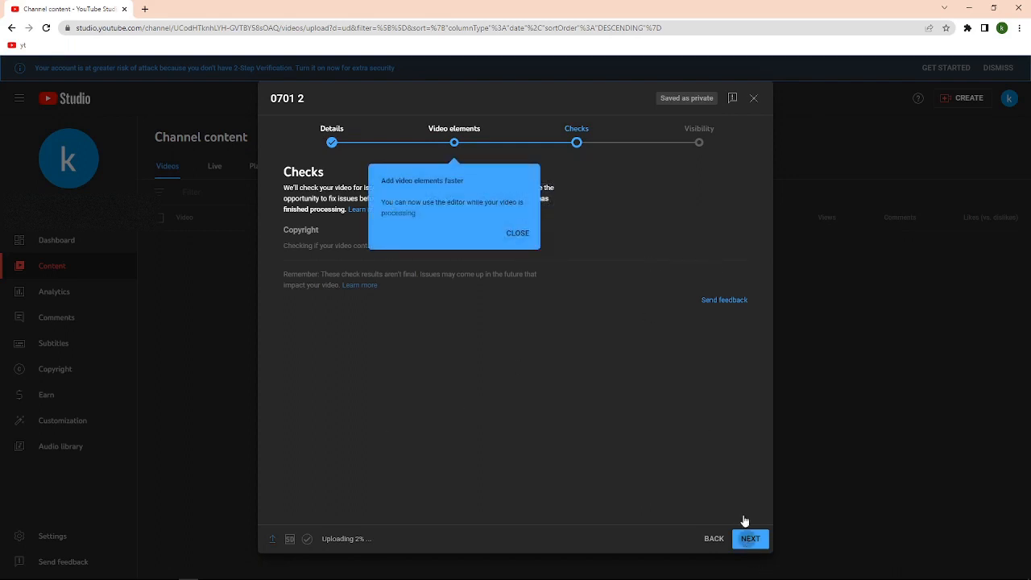
Advance to the Visibility step and dismiss the 'Add video elements faster' tip.
{"action": "left_click", "coordinate": [748, 538]}
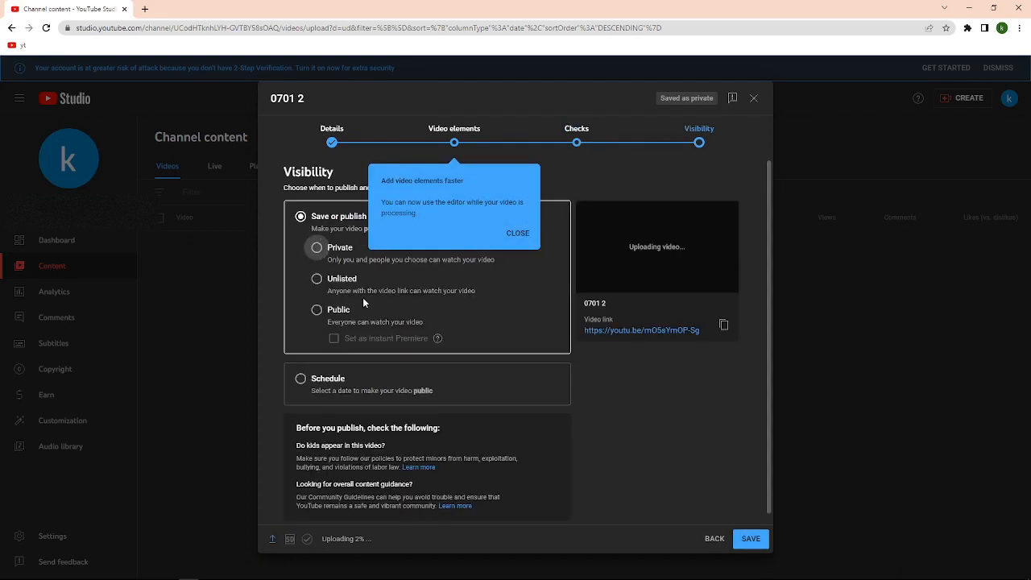
{"action": "left_click", "coordinate": [519, 232]}
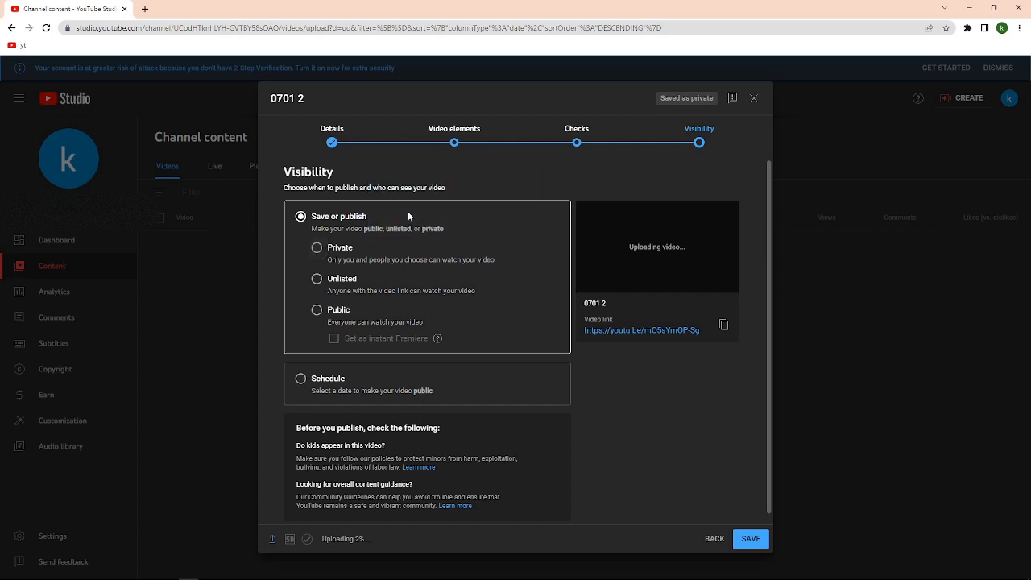
{"action": "mouse_move", "coordinate": [286, 206]}
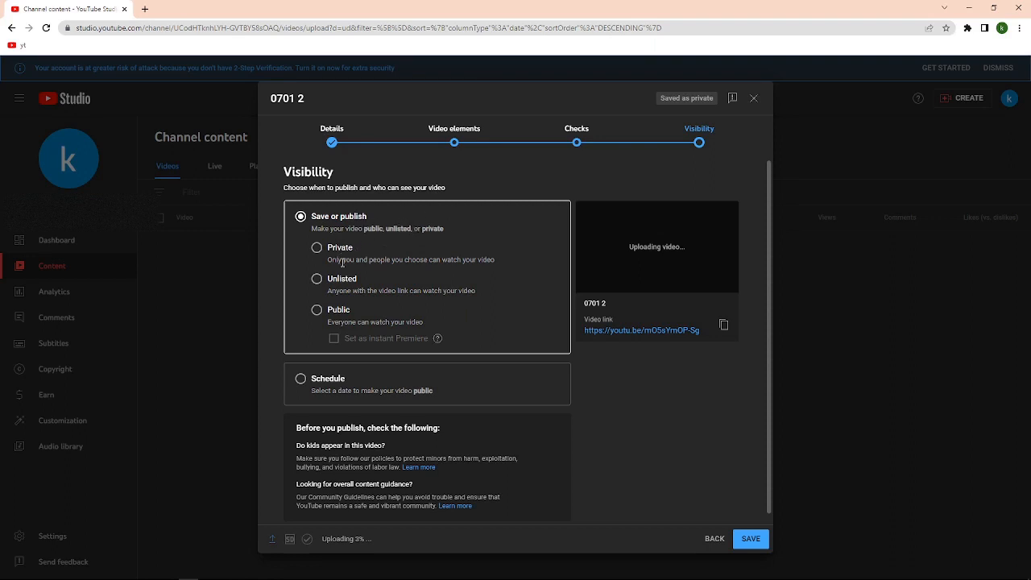
{"action": "mouse_move", "coordinate": [337, 356]}
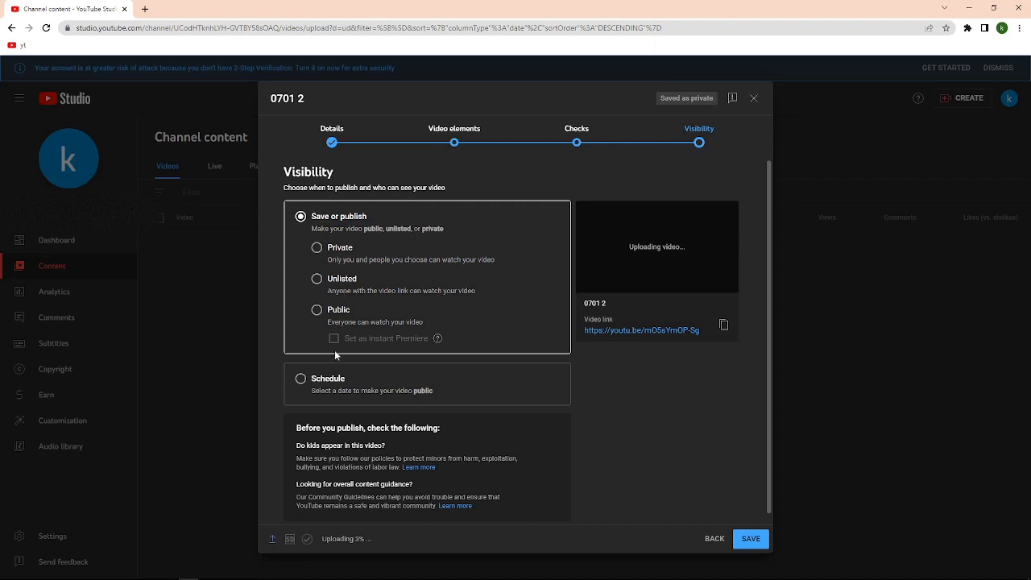
{"action": "scroll", "scroll_direction": "down", "scroll_amount": 3}
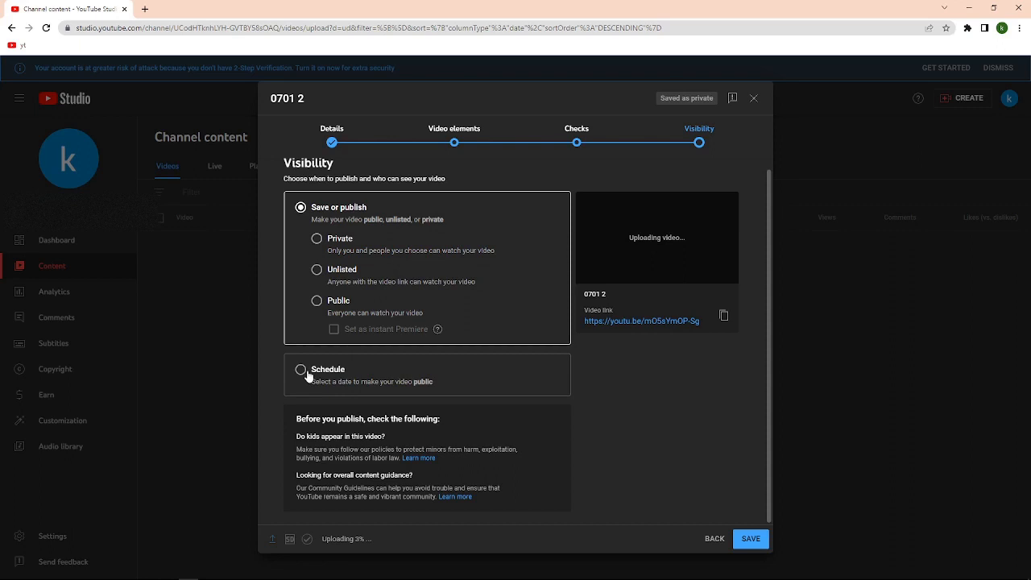
{"action": "mouse_move", "coordinate": [670, 477]}
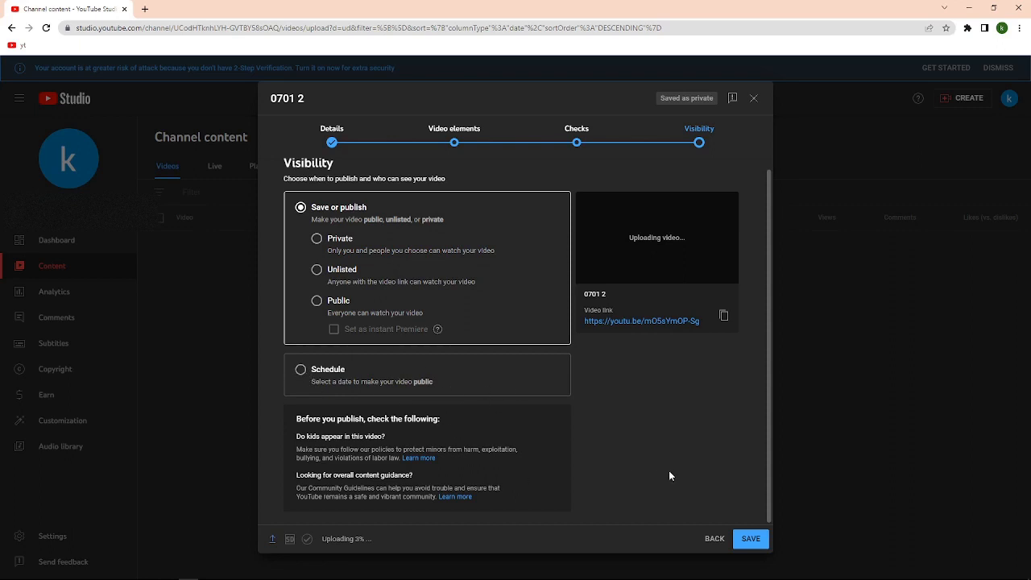
{"action": "mouse_move", "coordinate": [525, 452]}
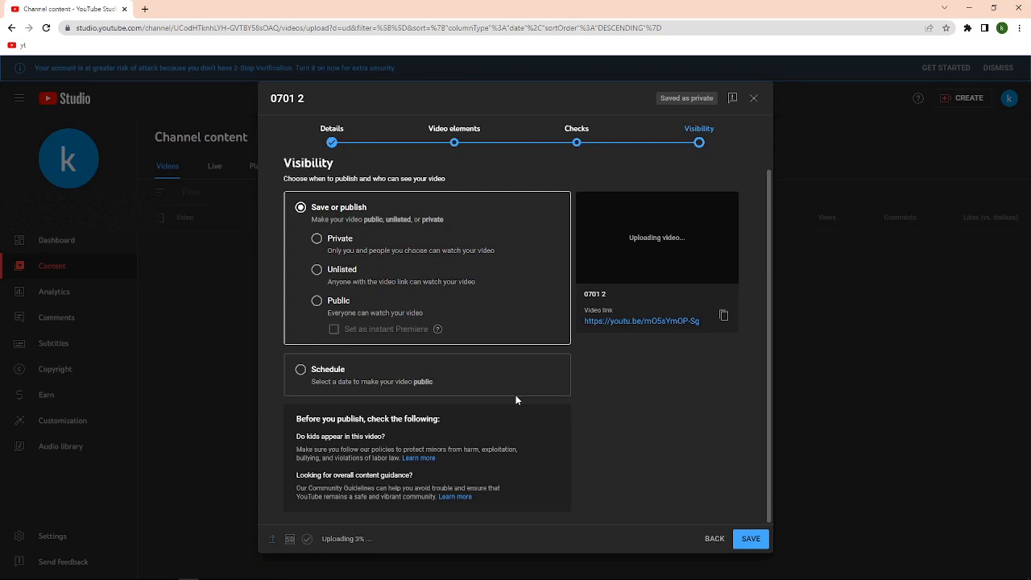
{"action": "mouse_move", "coordinate": [750, 538]}
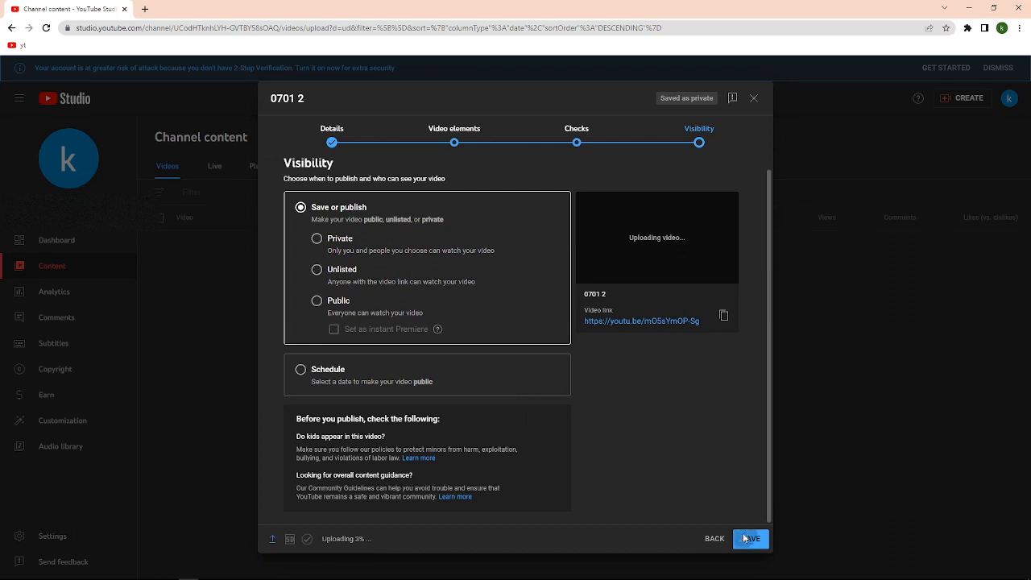
Set the 0701 2 video's visibility to Private (after briefly choosing Public) and save the upload.
{"action": "left_click", "coordinate": [747, 538]}
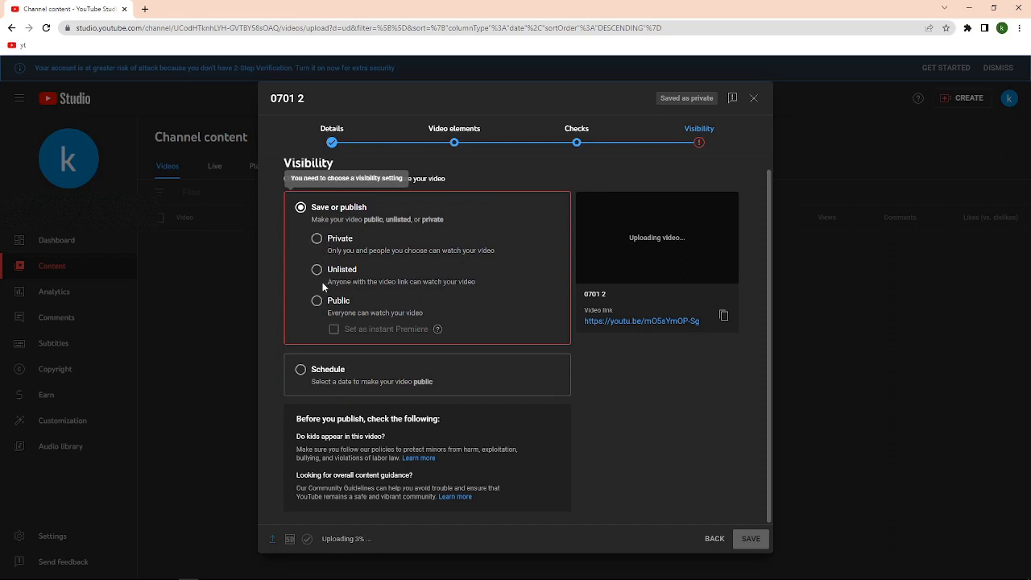
{"action": "left_click", "coordinate": [316, 301]}
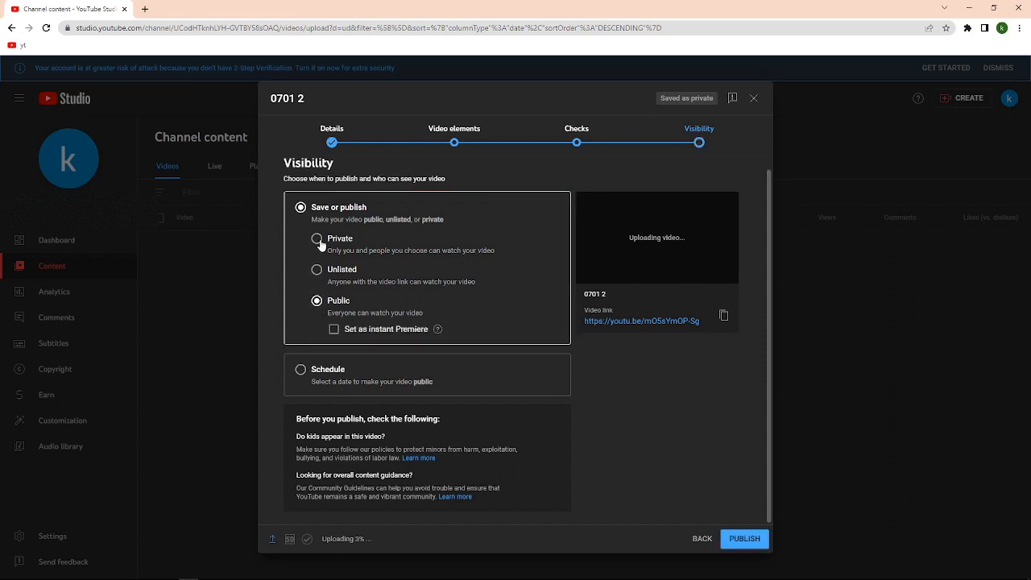
{"action": "left_click", "coordinate": [316, 238]}
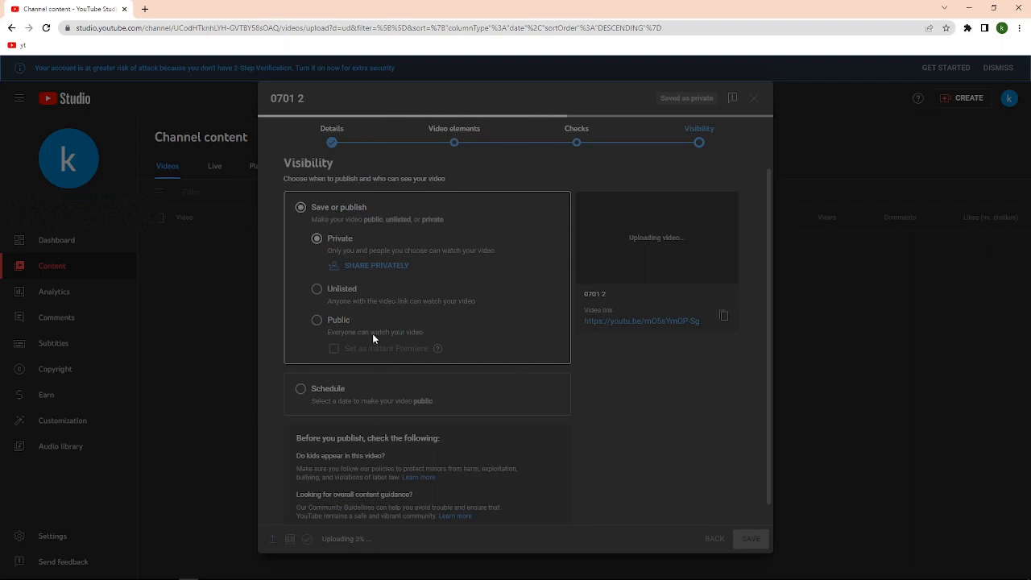
{"action": "mouse_move", "coordinate": [601, 353]}
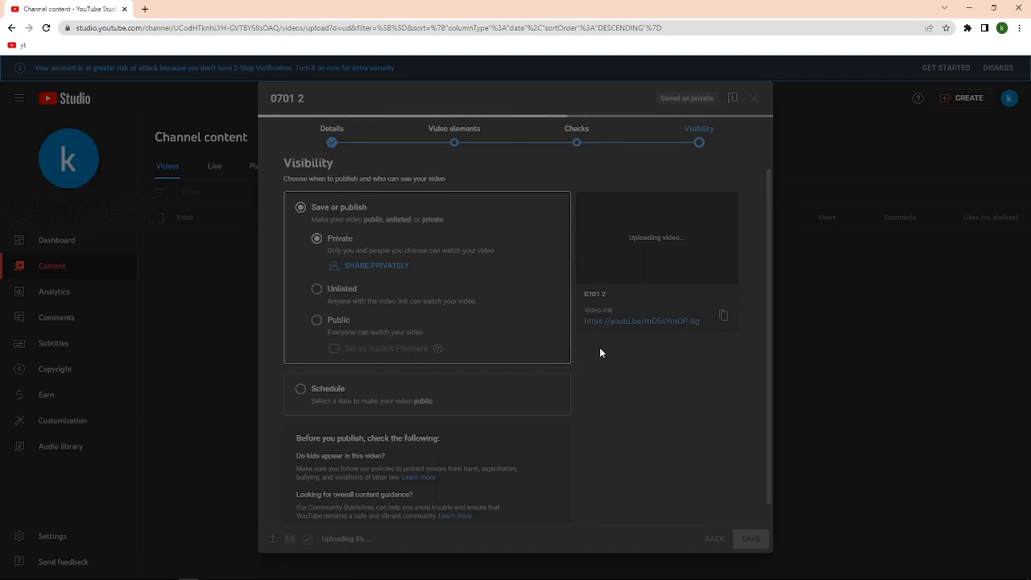
{"action": "left_click", "coordinate": [754, 99]}
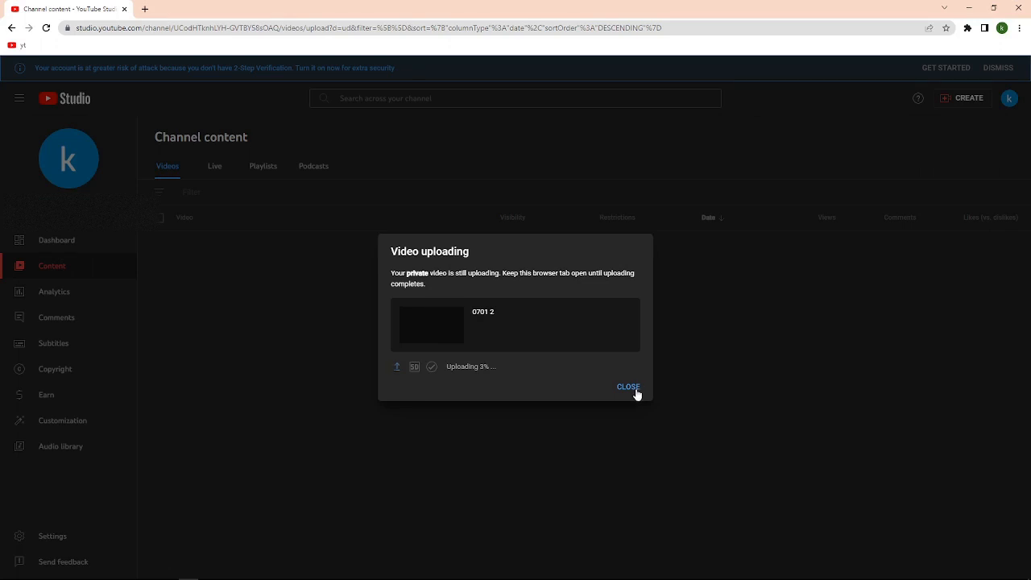
{"action": "mouse_move", "coordinate": [628, 391]}
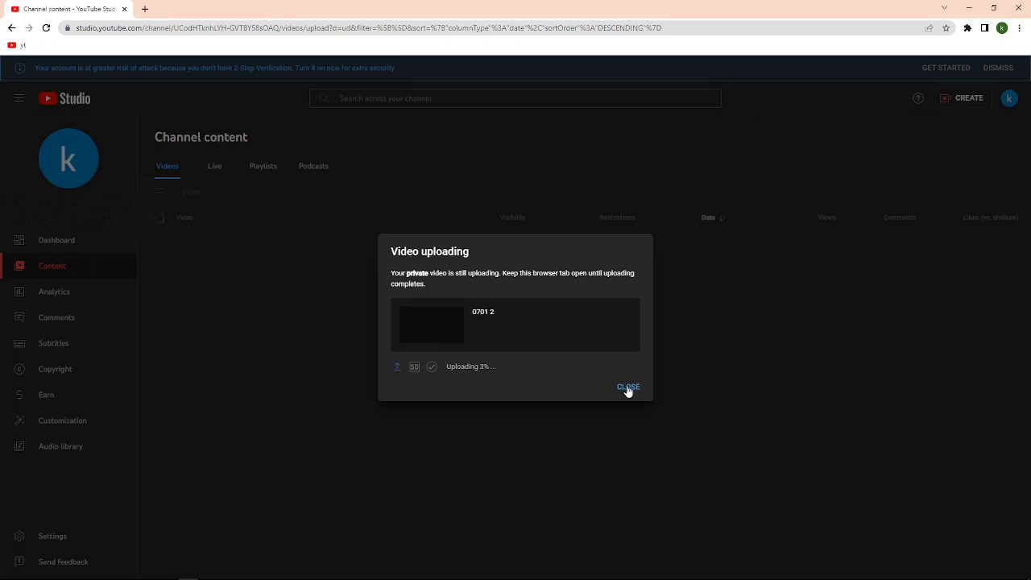
Close the 'Video uploading' notice so Channel content shows 0701 2 uploading at about 5%.
{"action": "left_click", "coordinate": [629, 387]}
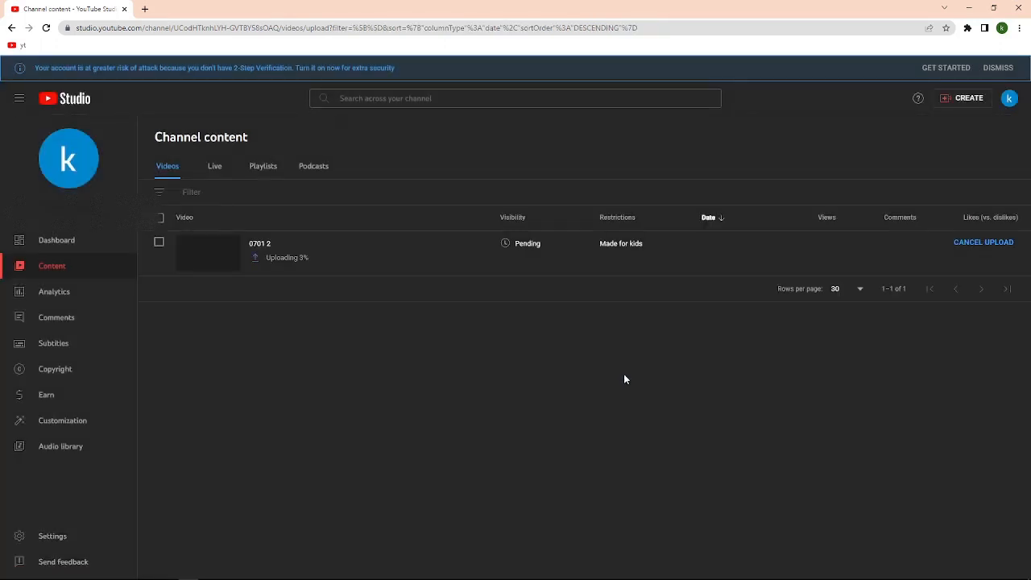